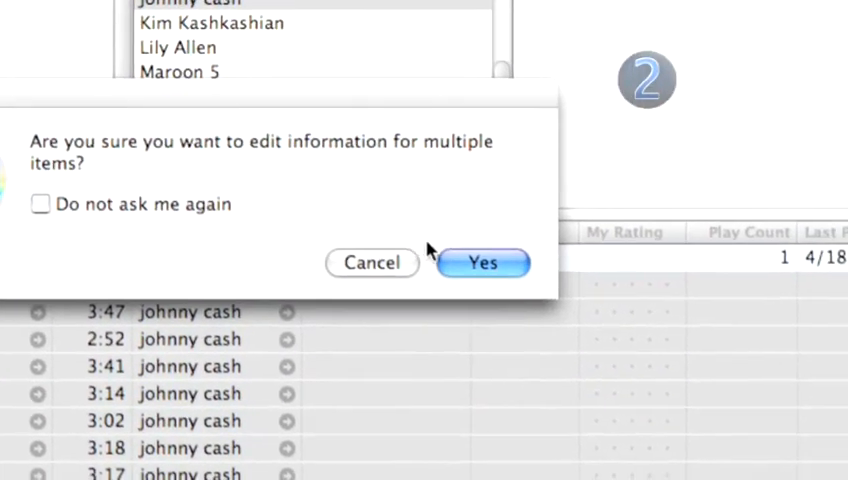
Confirm the alert to edit the selected johnny cash songs together in Multiple Item Information.
{"action": "left_click", "coordinate": [482, 262]}
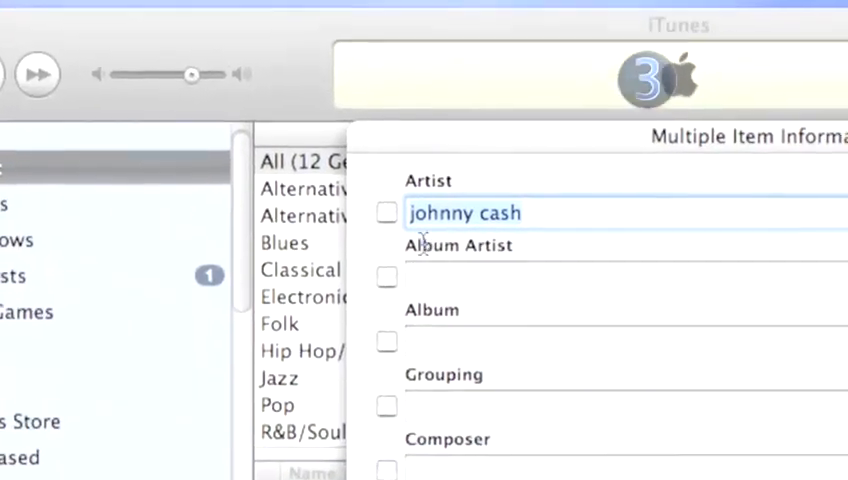